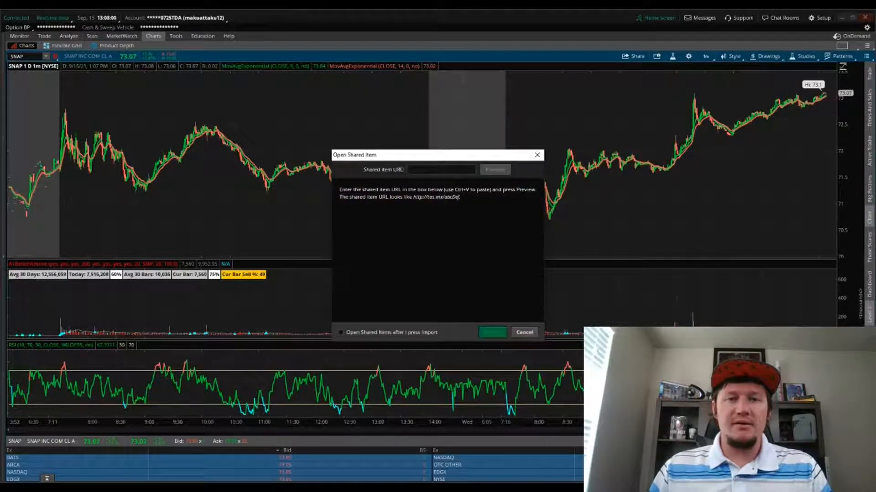
text(https://tos.mx/aGoeQ4)
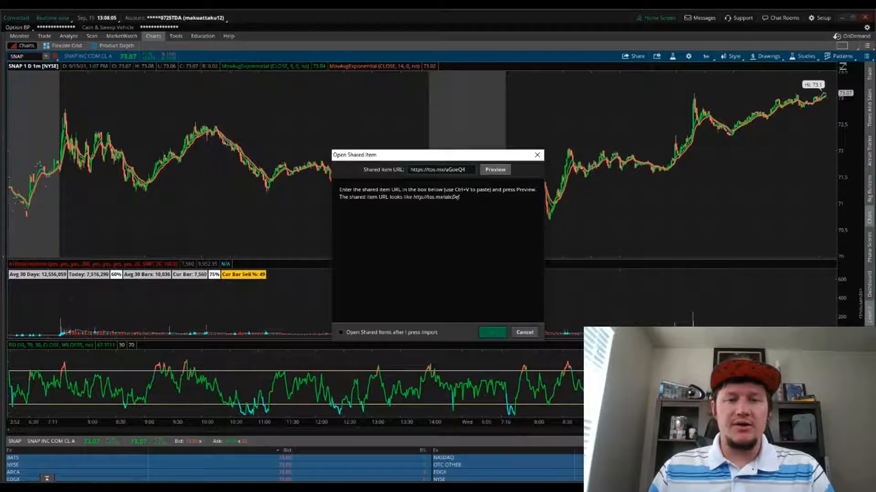
click(495, 170)
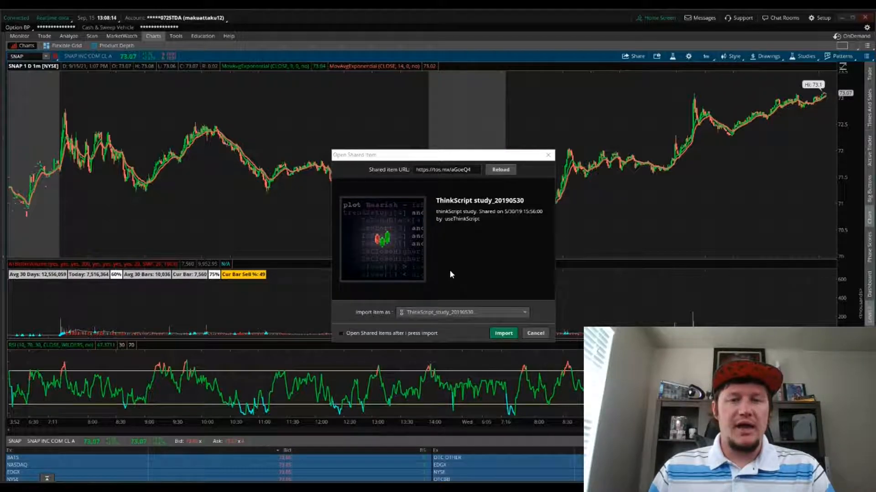
click(502, 334)
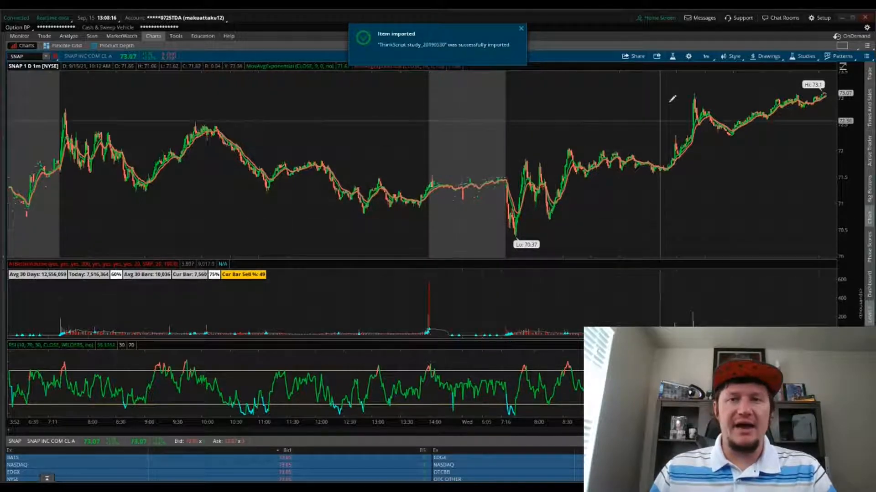
Step: Search the studies list for 'think' and bring up options for ThinkScript_study_20190530
click(689, 55)
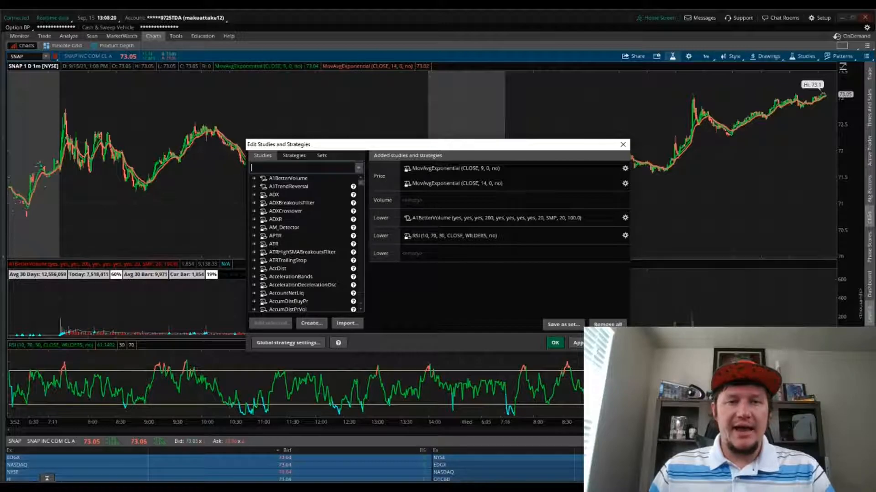
text(think)
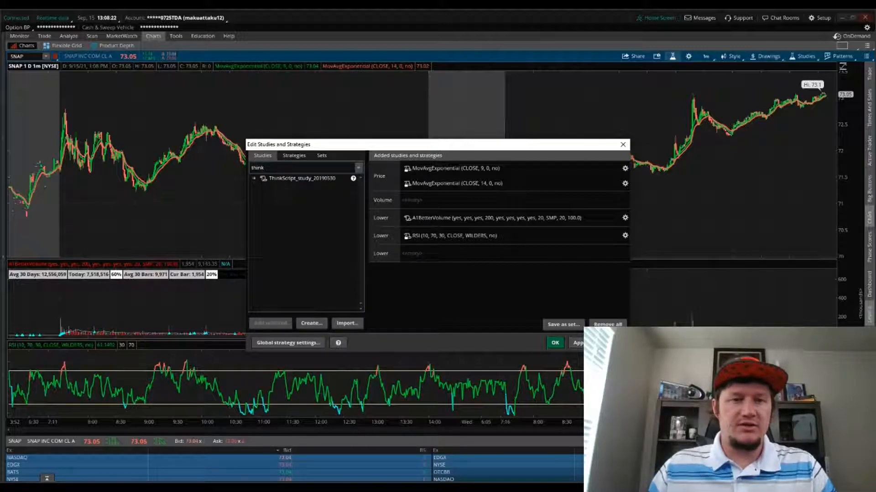
click(303, 178)
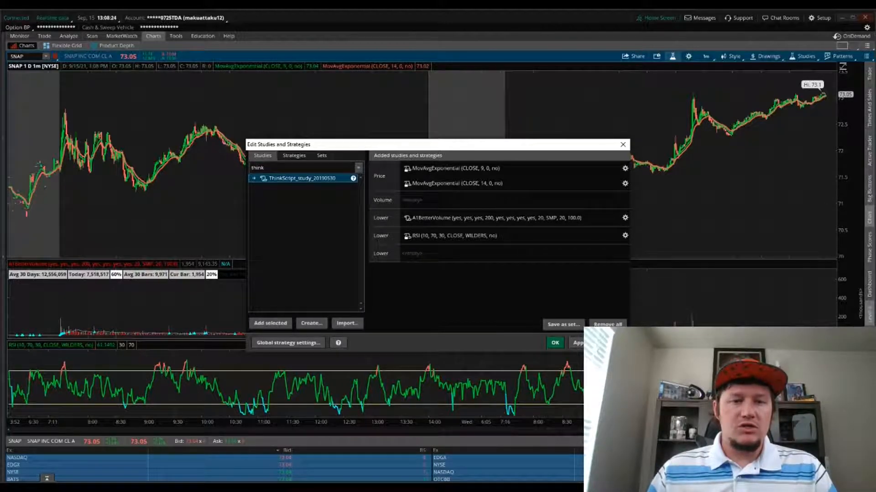
right_click(304, 178)
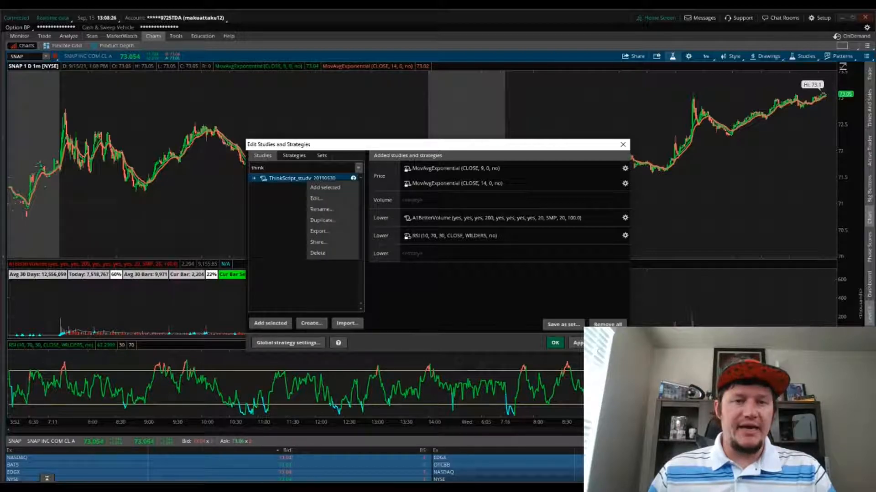
mouse_move(316, 198)
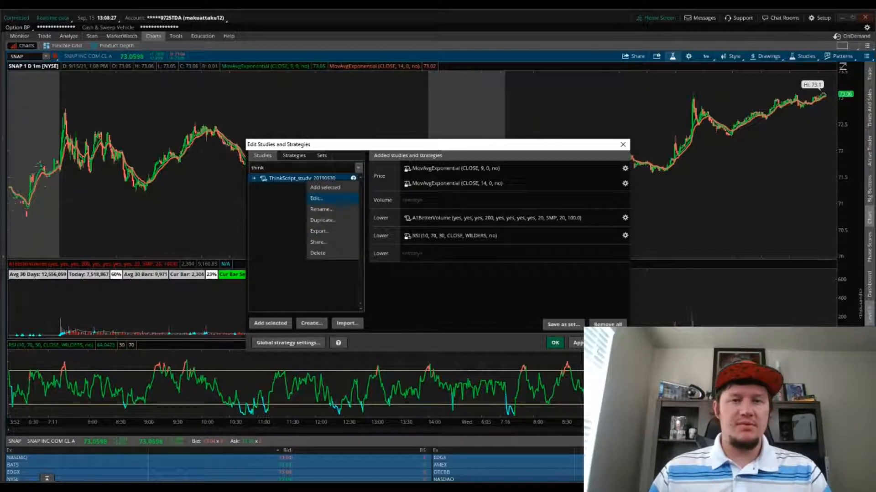
Step: Open the study in the thinkScript Editor and retype its name as TrendReversal
click(316, 199)
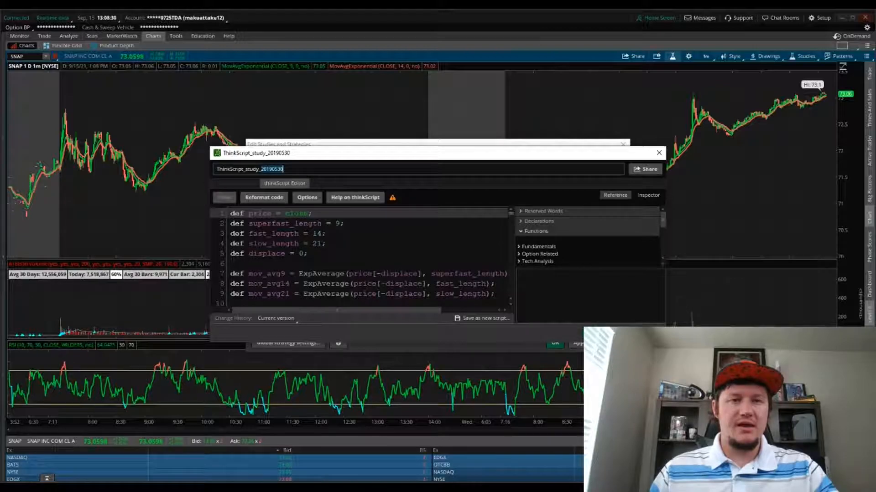
text(Thin)
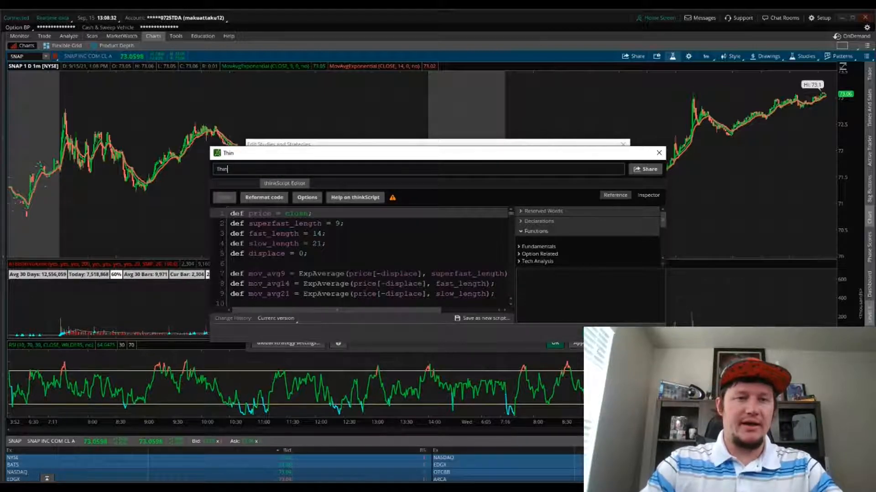
text(Trend)
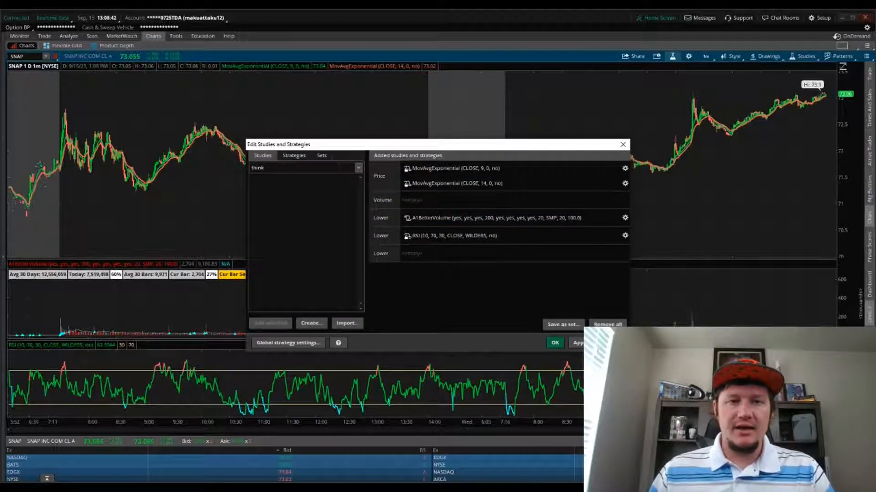
Step: Search 're' in the studies list, add TrendReversal to the SNAP chart, and confirm
click(304, 168)
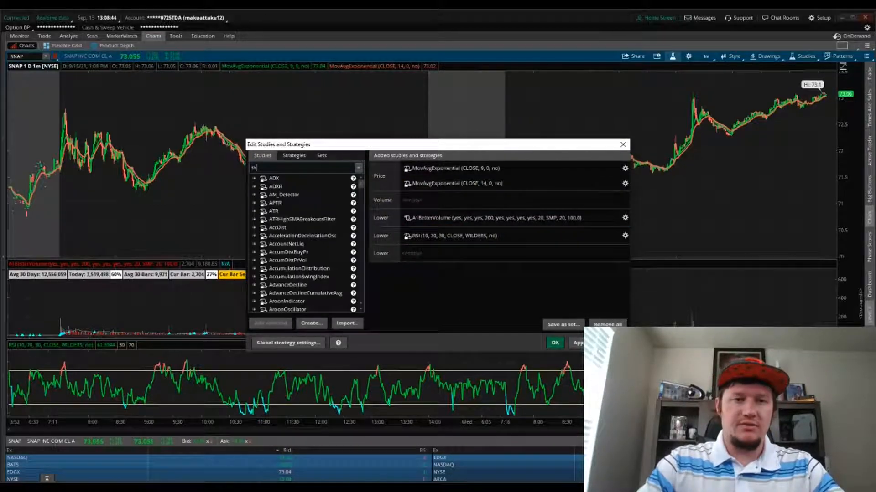
text(rendrev)
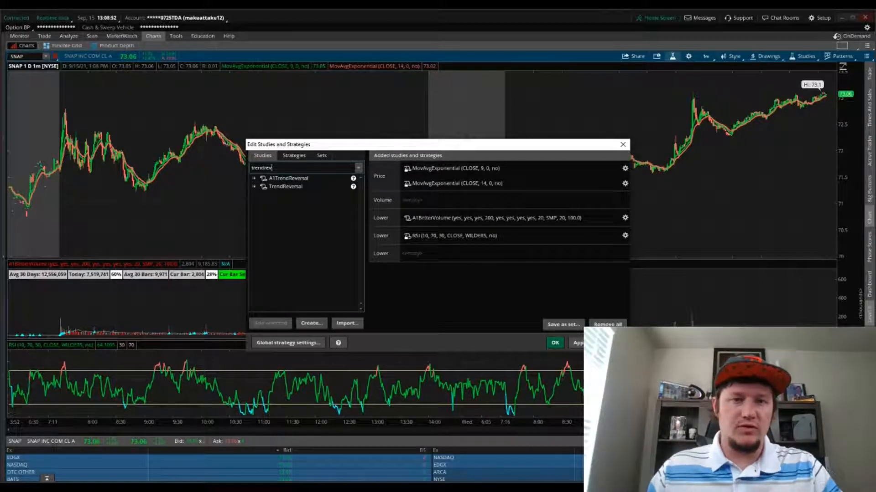
click(286, 186)
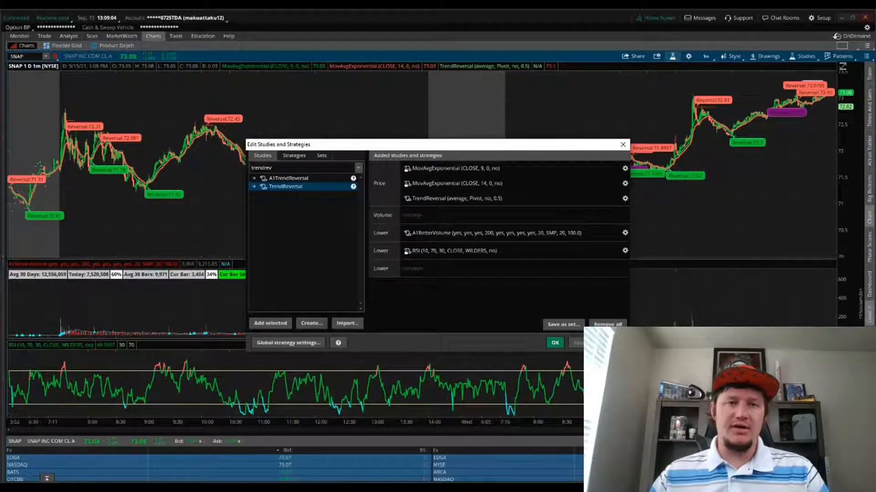
click(554, 342)
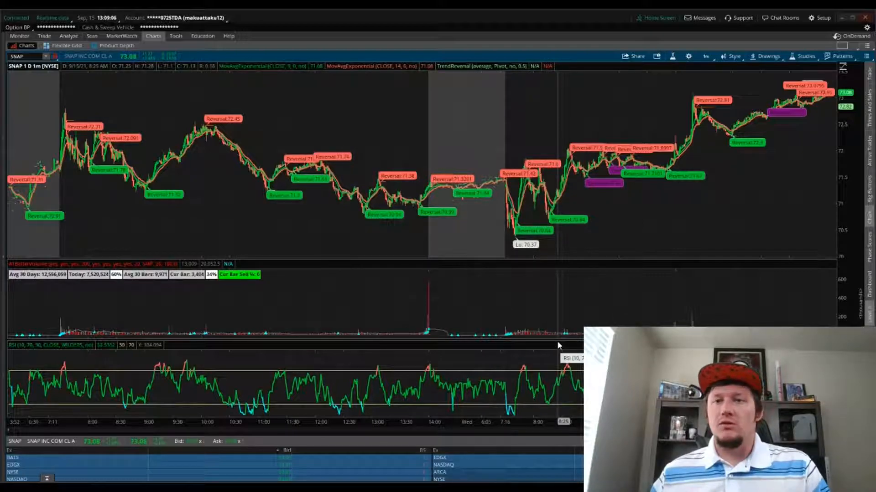